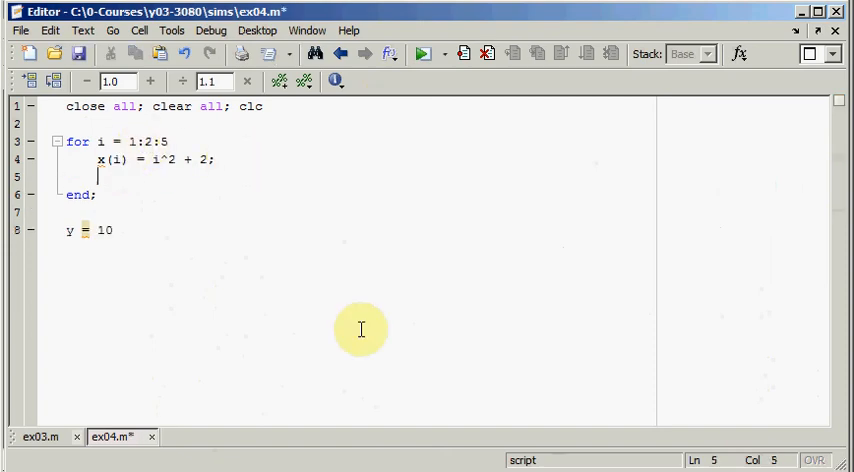
Add a bare i line inside the ex04 for loop so each counter value is displayed
{"action": "type", "text": "i"}
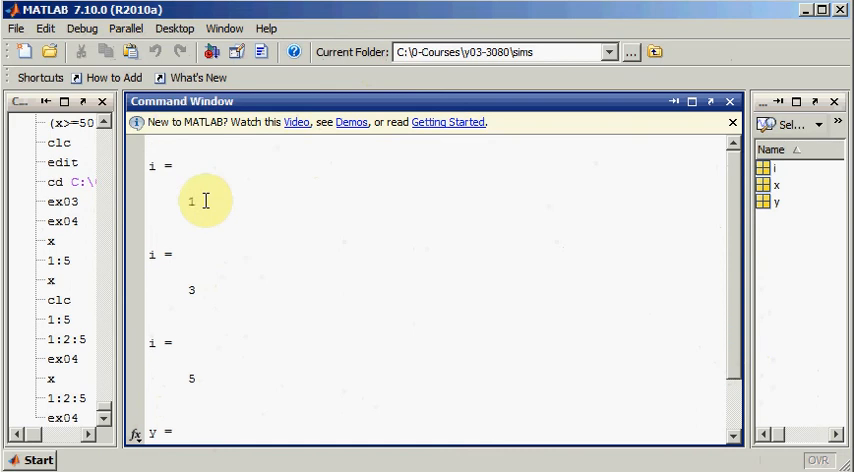
{"action": "mouse_move", "coordinate": [736, 336]}
{"action": "type", "text": "x"}
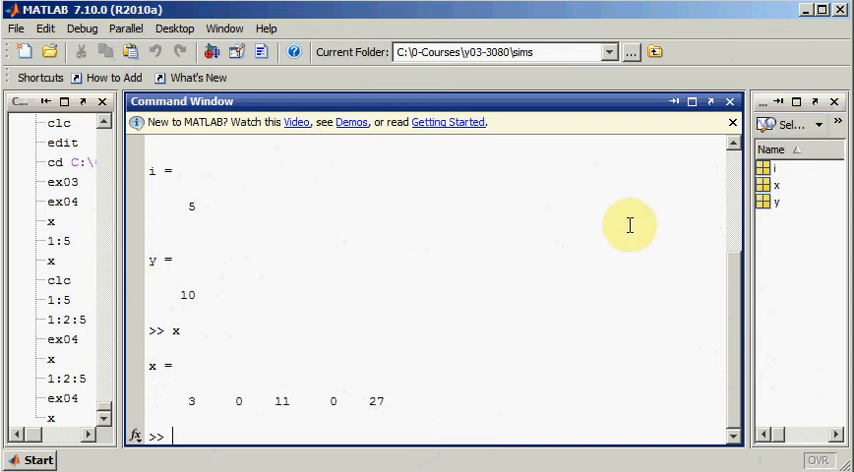
{"action": "mouse_move", "coordinate": [356, 306]}
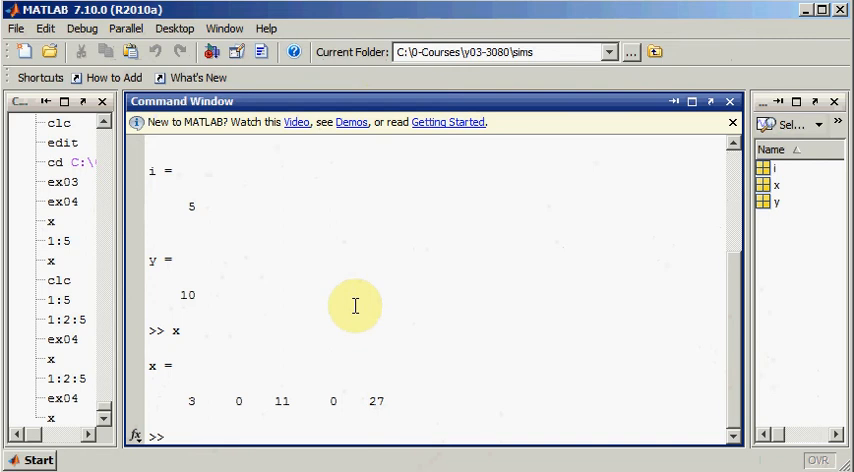
Evaluate 5:-1:1 in the Command Window to get the descending sequence 5 4 3 2 1
{"action": "type", "text": "5"}
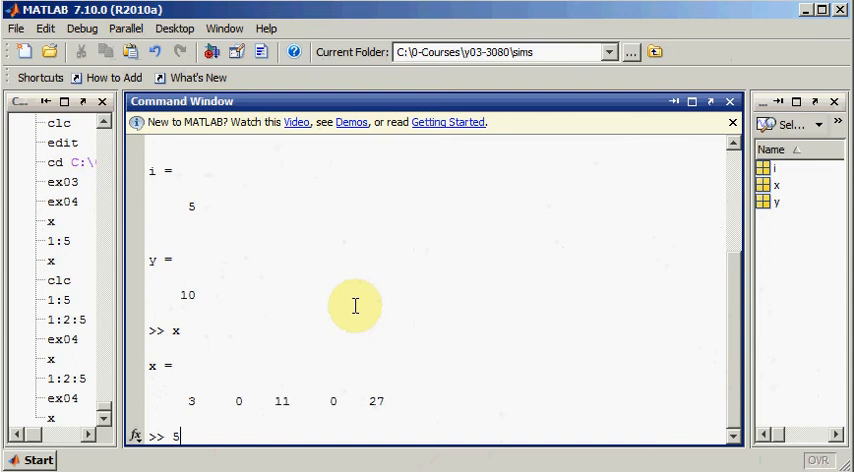
{"action": "type", "text": ":"}
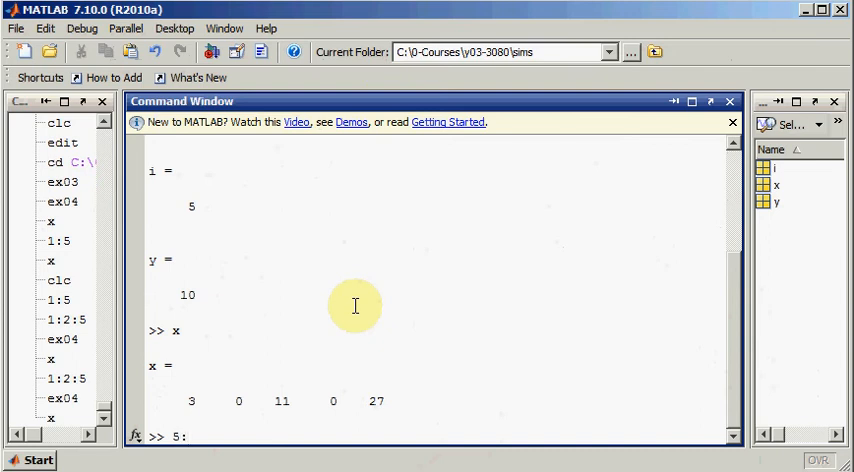
{"action": "type", "text": "-1:"}
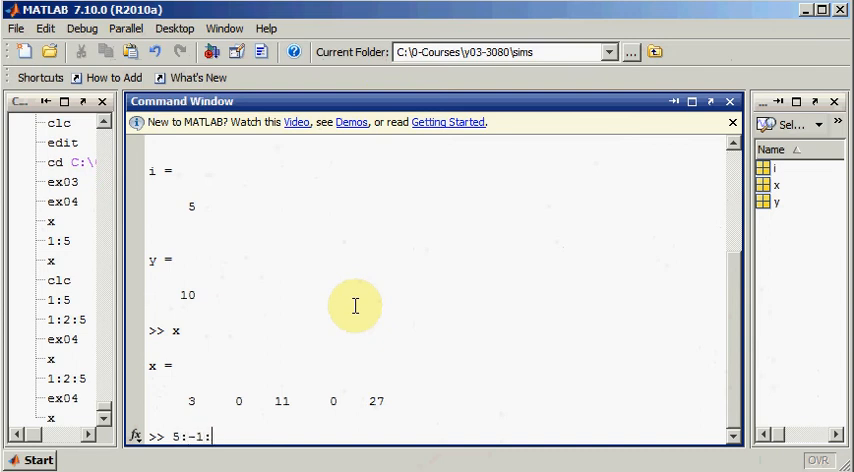
{"action": "key", "text": "enter"}
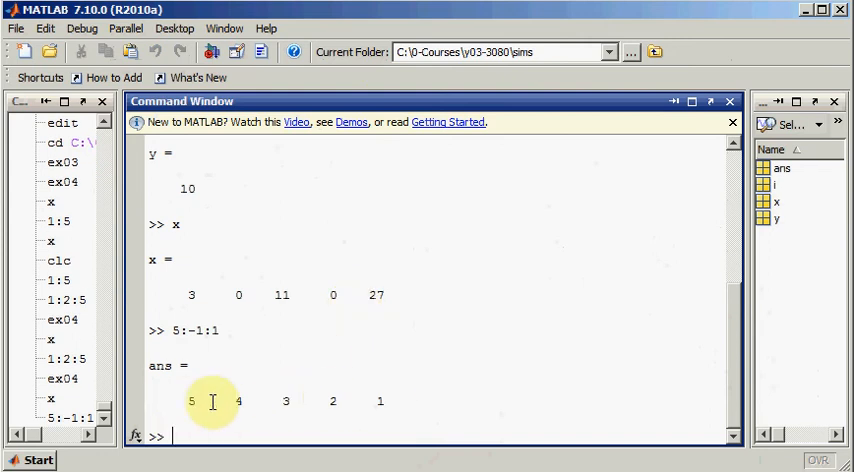
{"action": "mouse_move", "coordinate": [308, 408]}
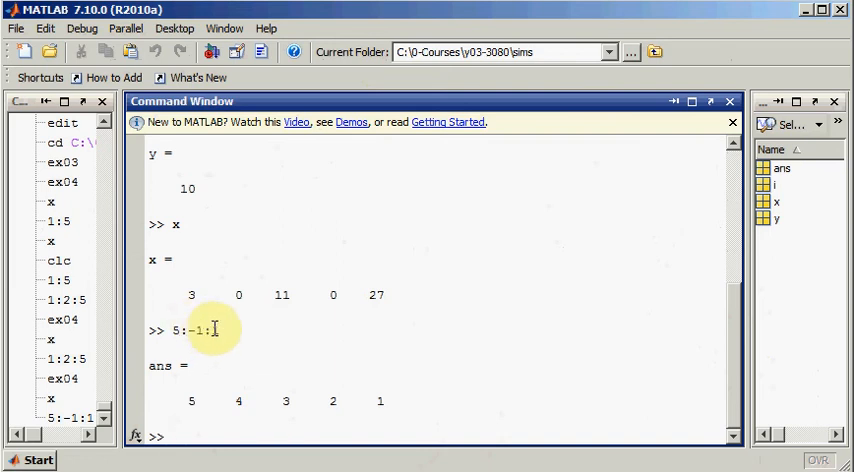
{"action": "mouse_move", "coordinate": [792, 292]}
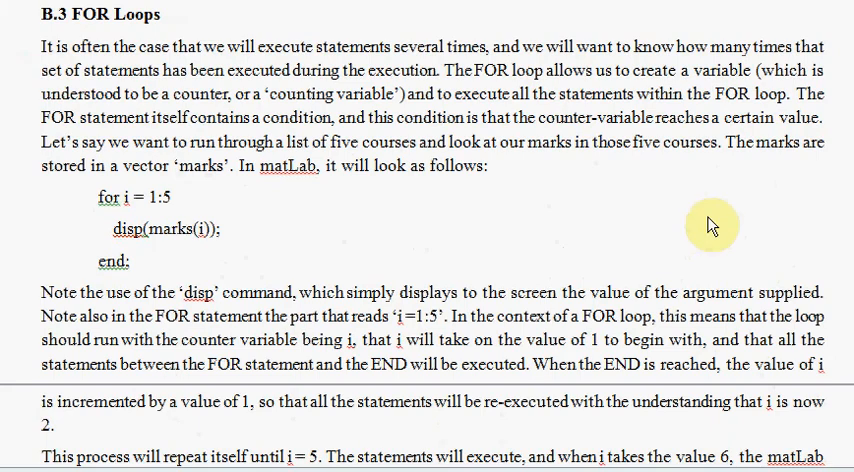
Scroll the Word notes to section B.3 FOR Loops with the marks example
{"action": "scroll", "scroll_direction": "down", "scroll_amount": 3}
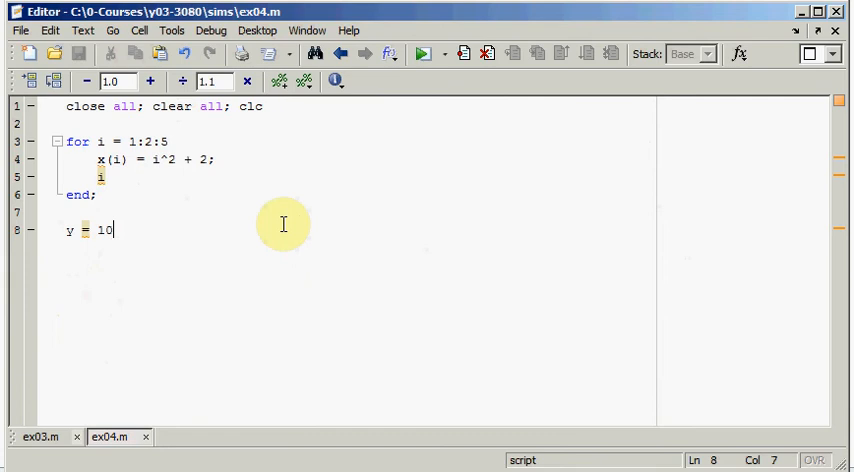
Head the new while-loop script with close all; clear all; clc on line 1
{"action": "left_click", "coordinate": [26, 54]}
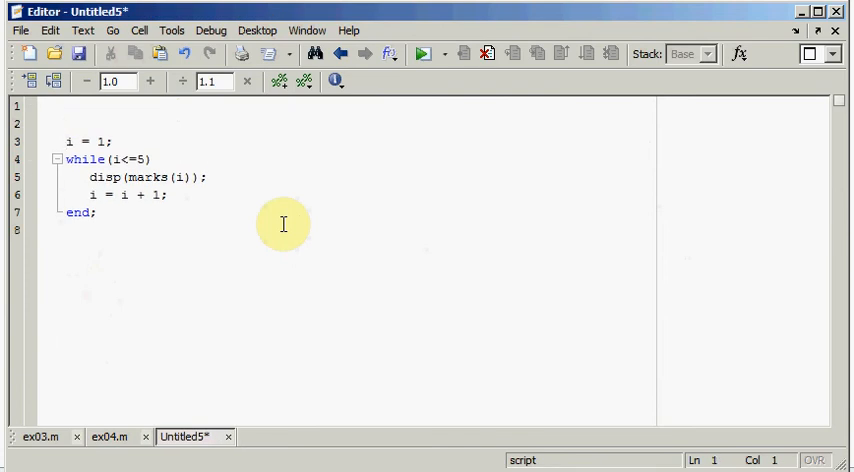
{"action": "type", "text": "close all;"}
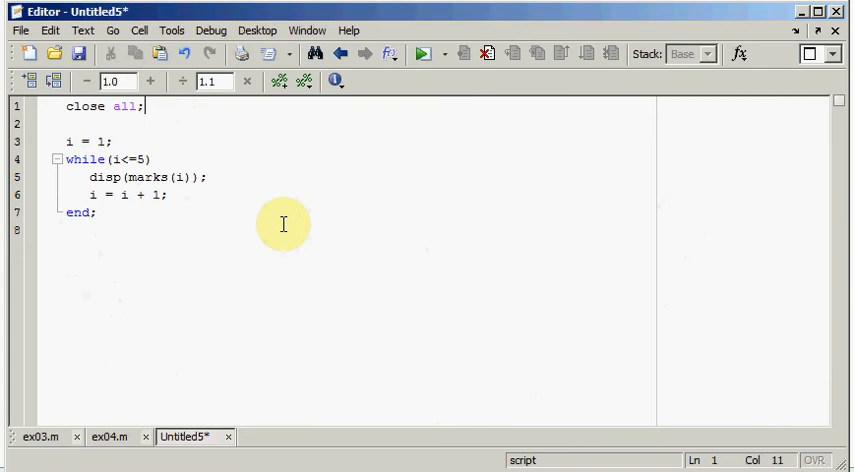
{"action": "type", "text": "clear all;"}
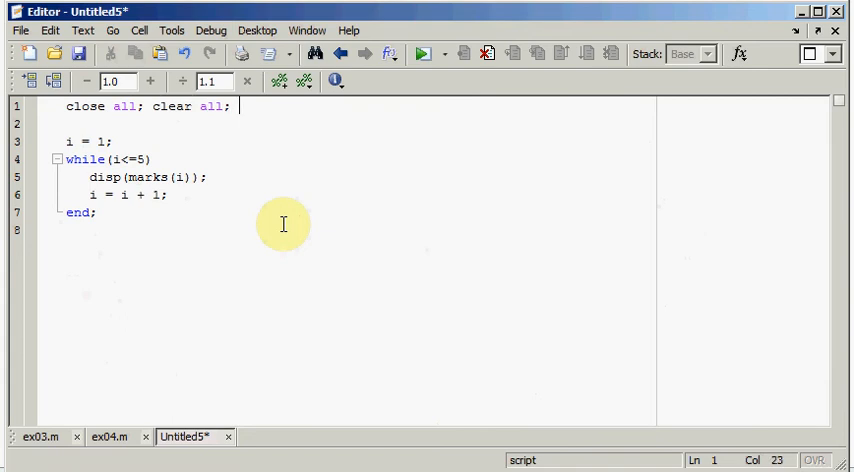
{"action": "type", "text": "clc"}
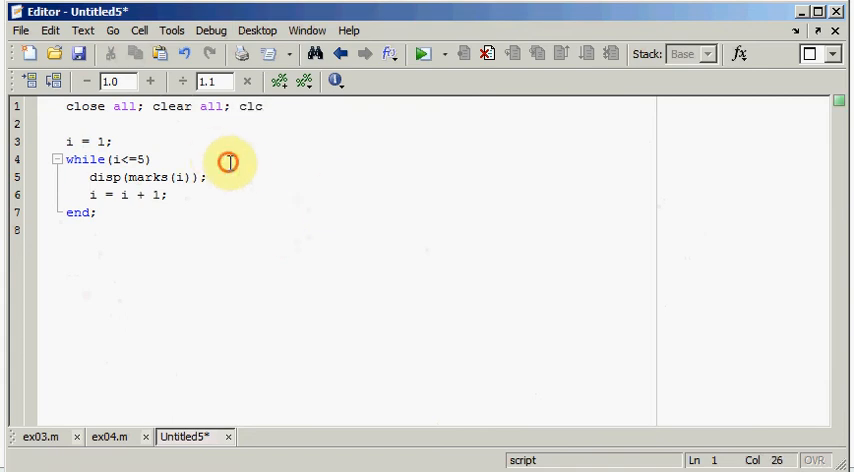
{"action": "left_click", "coordinate": [112, 140]}
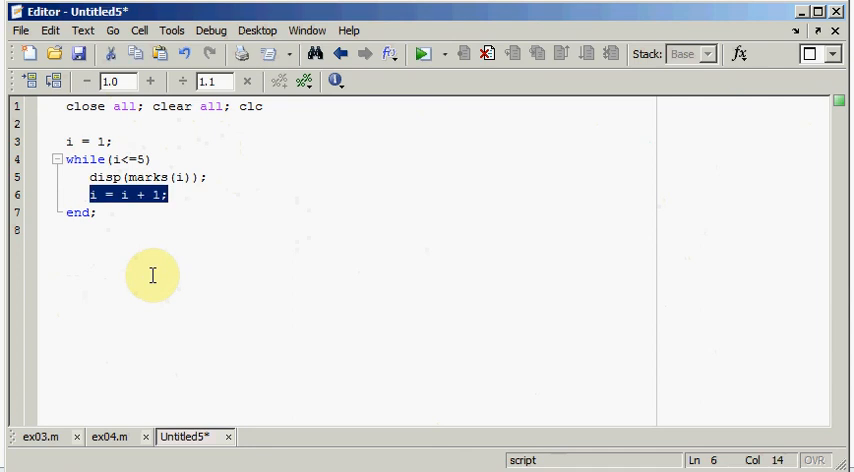
Remove the increment line and the word marks, leaving disp((i)) in the loop
{"action": "key", "text": "Delete"}
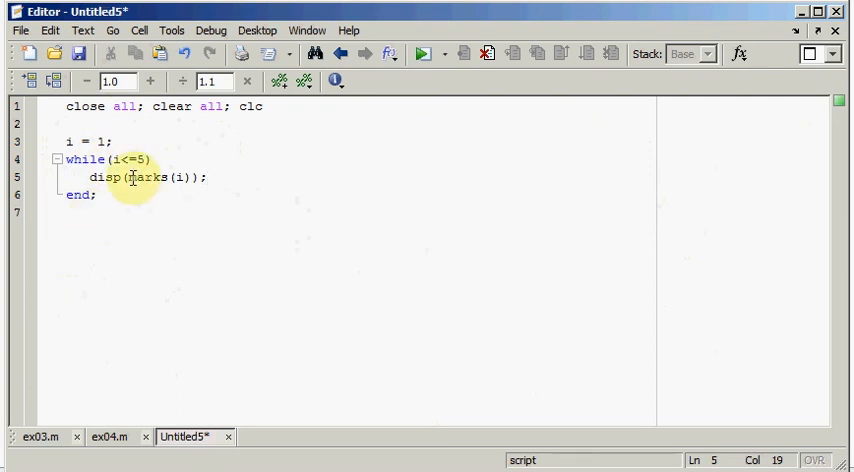
{"action": "double_click", "coordinate": [146, 176]}
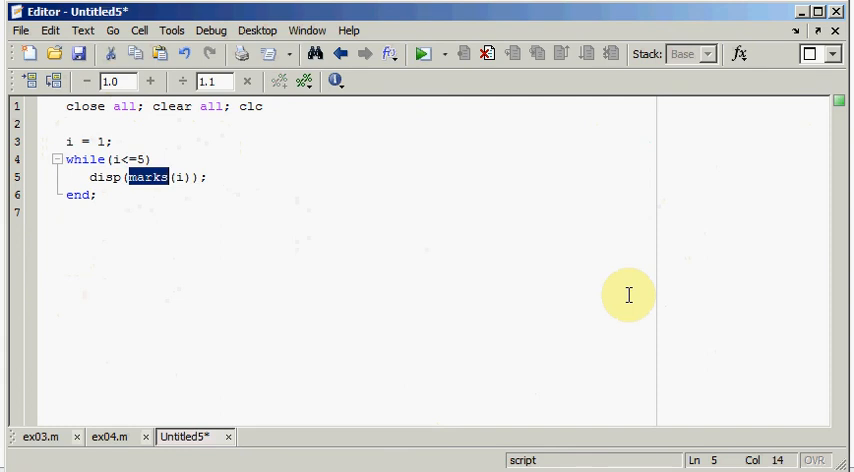
{"action": "key", "text": "Delete"}
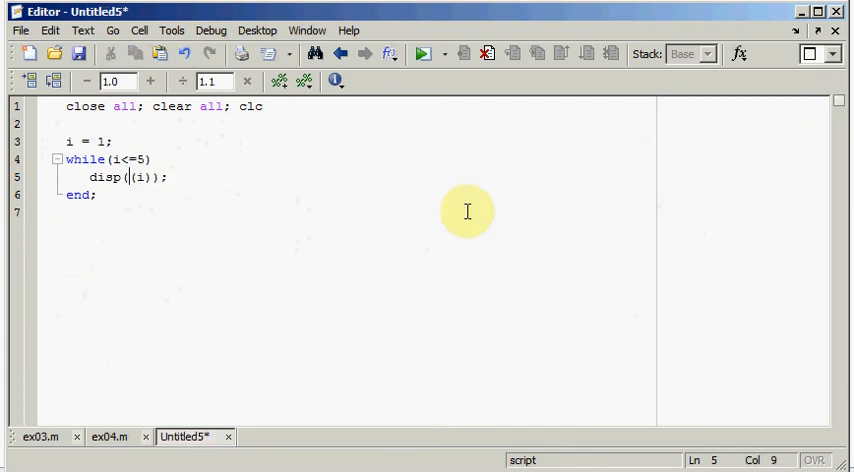
{"action": "mouse_move", "coordinate": [148, 208]}
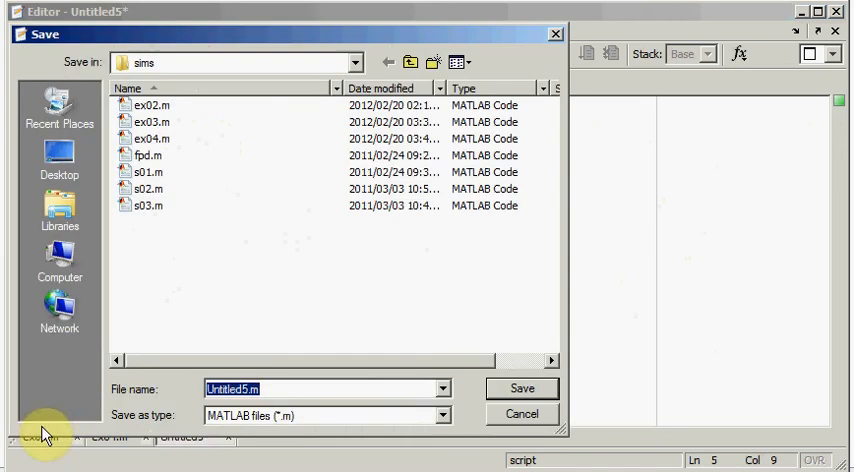
Save the script as ex05 in the sims folder
{"action": "type", "text": "ex05"}
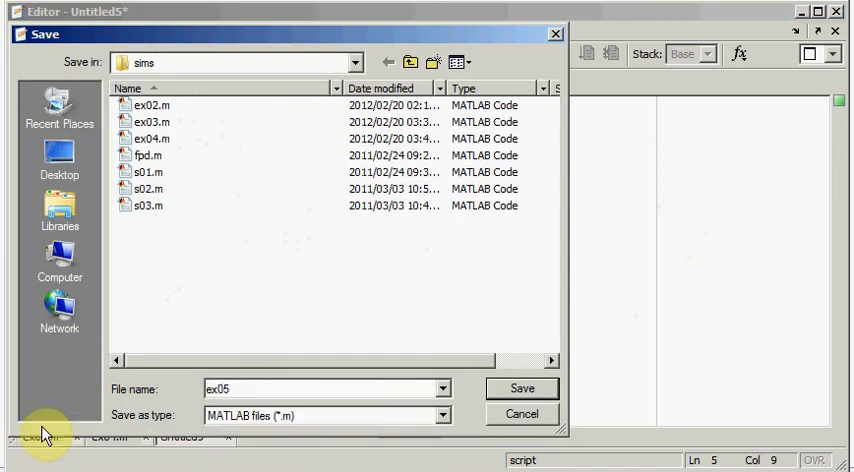
{"action": "left_click", "coordinate": [522, 388]}
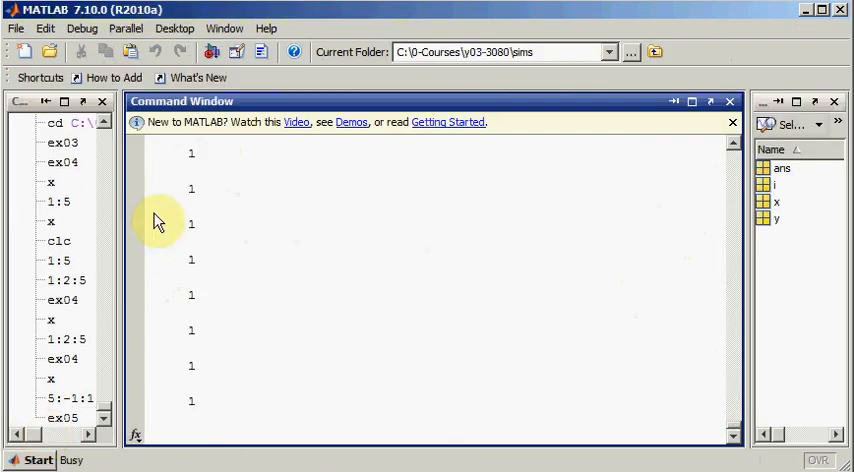
{"action": "mouse_move", "coordinate": [252, 212]}
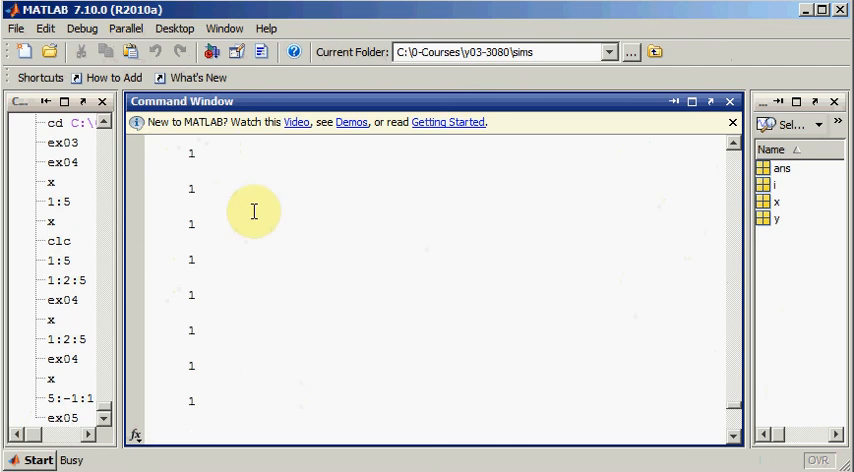
{"action": "mouse_move", "coordinate": [724, 420]}
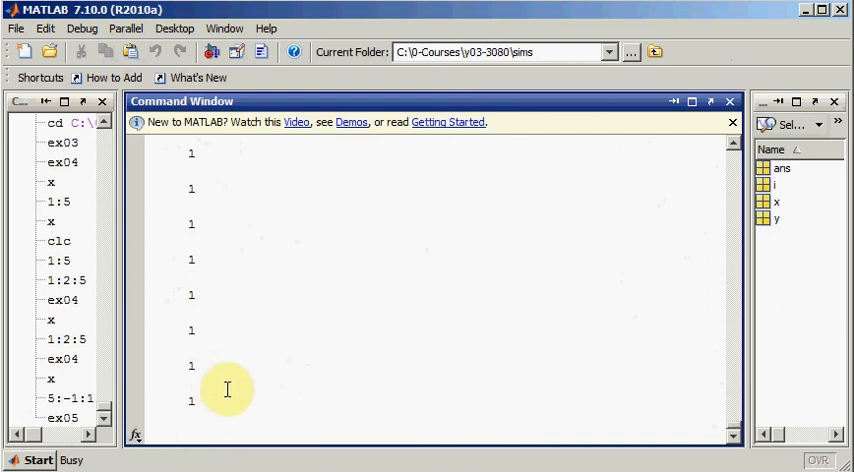
{"action": "mouse_move", "coordinate": [488, 400]}
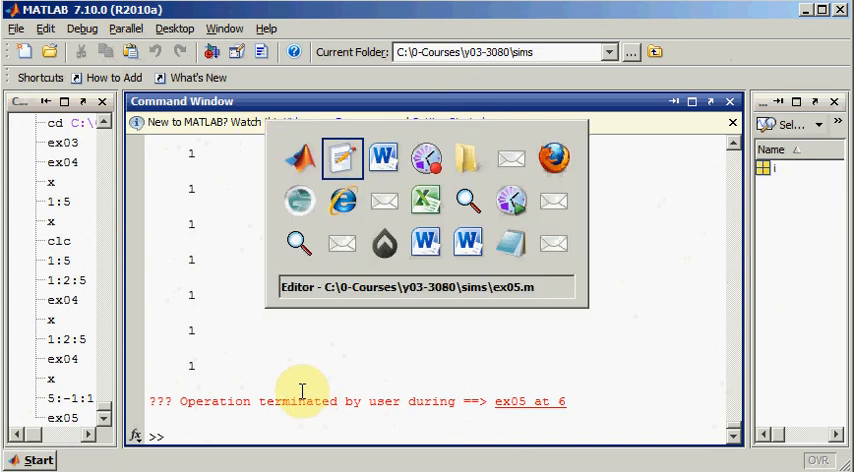
Return to the ex05.m Editor window after stopping the endless run of 1s
{"action": "left_click", "coordinate": [342, 158]}
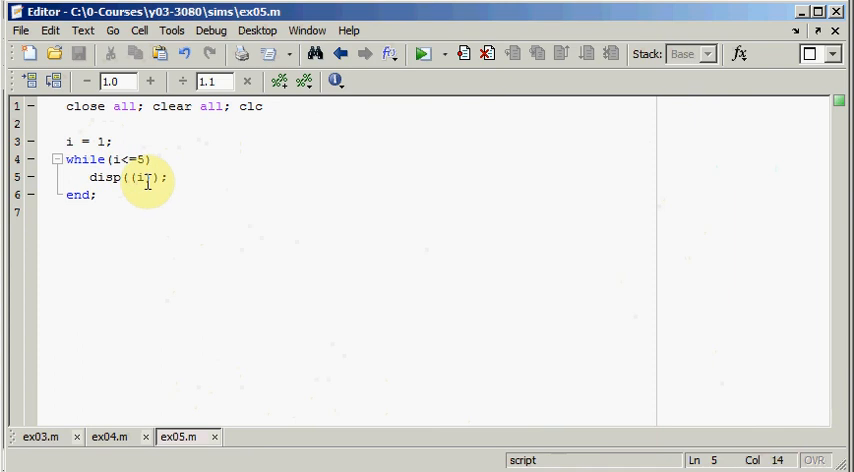
Add i = i + 1; after disp((i)); inside the ex05 while loop
{"action": "type", "text": "i = i"}
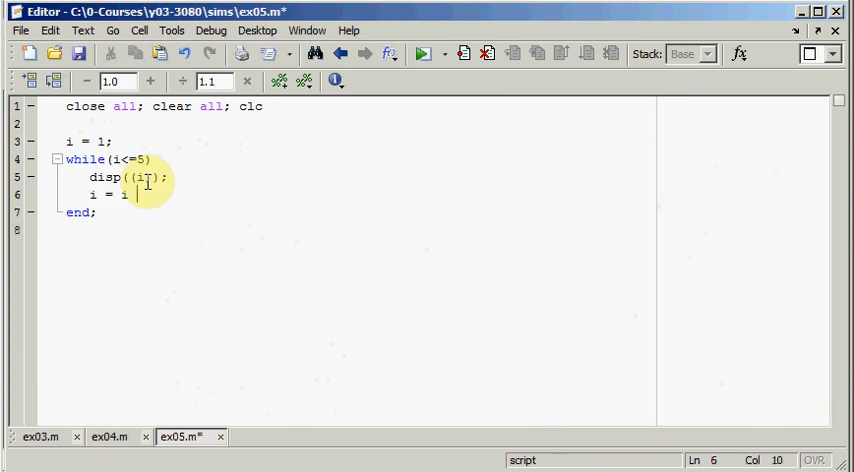
{"action": "type", "text": "+ 1;"}
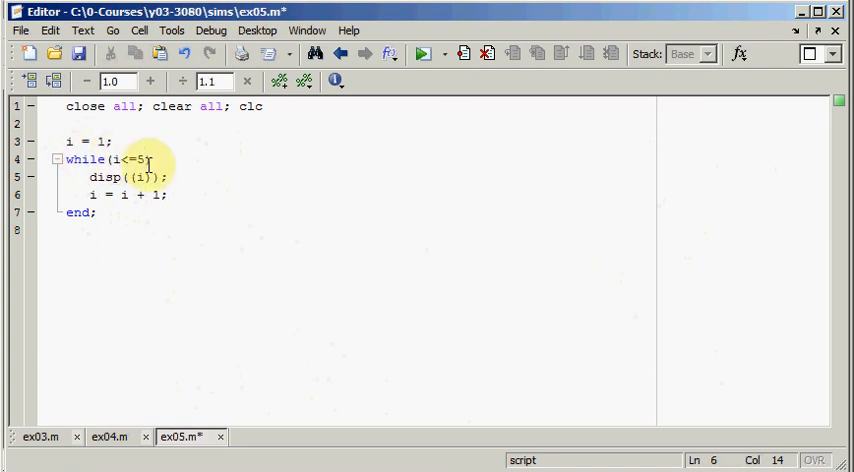
{"action": "mouse_move", "coordinate": [140, 160]}
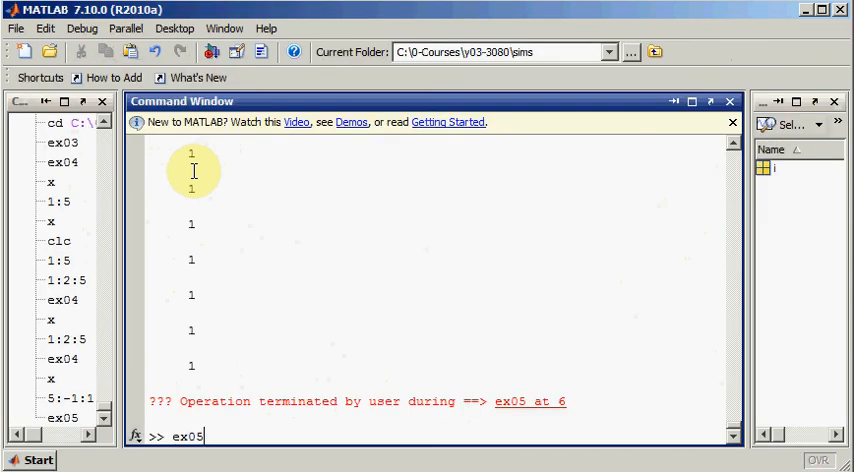
Run ex05 so it prints 1 through 5, then return focus to the ex05.m script
{"action": "key", "text": "Return"}
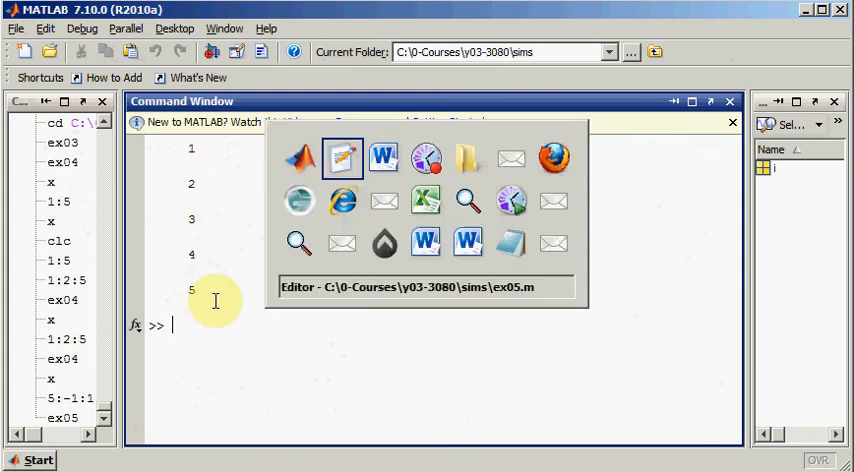
{"action": "left_click", "coordinate": [342, 158]}
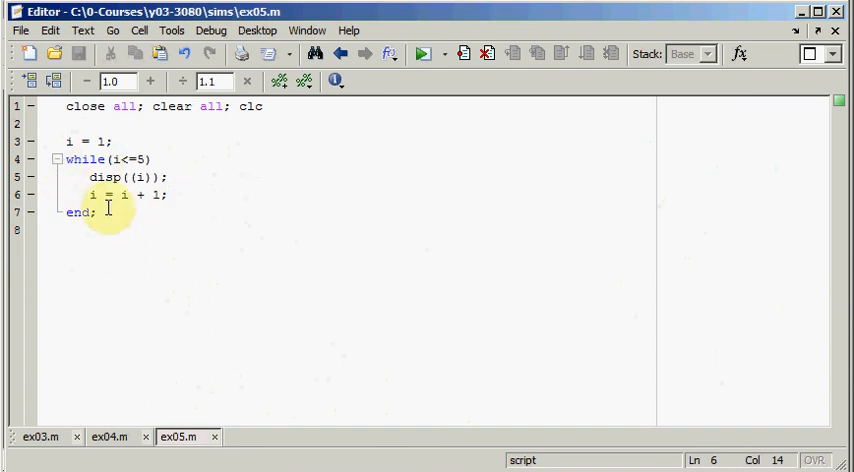
{"action": "left_click", "coordinate": [154, 160]}
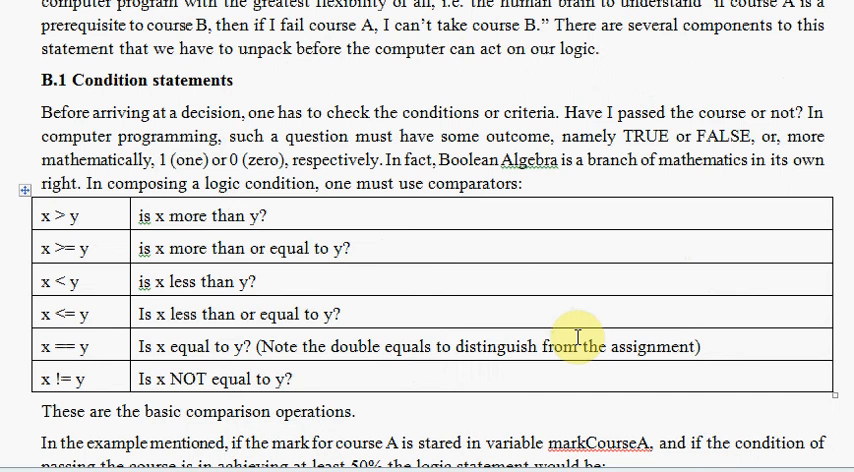
Scroll the Word notes through comparisons, IF and WHILE..DO sections to the IF..THEN..ELSE examples
{"action": "scroll", "scroll_direction": "down", "scroll_amount": 3}
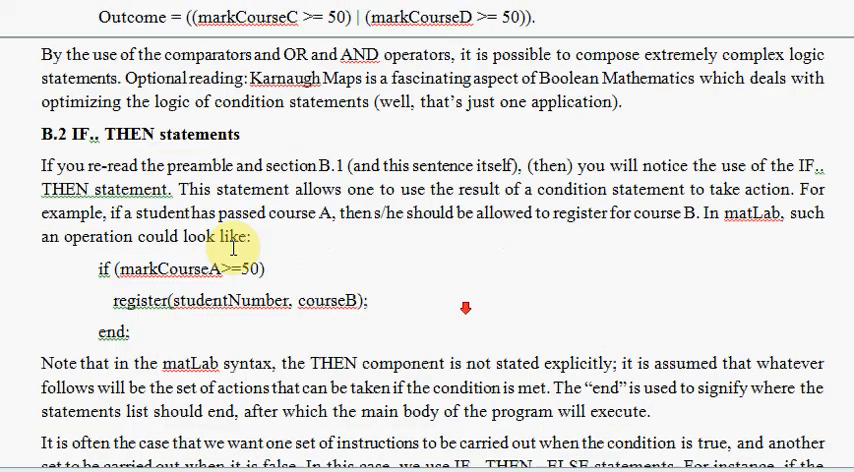
{"action": "scroll", "scroll_direction": "down", "scroll_amount": 3}
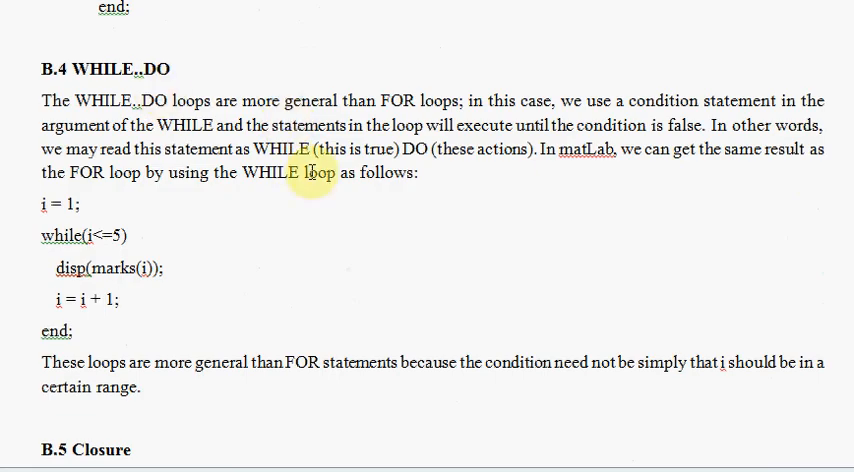
{"action": "scroll", "scroll_direction": "down", "scroll_amount": 3}
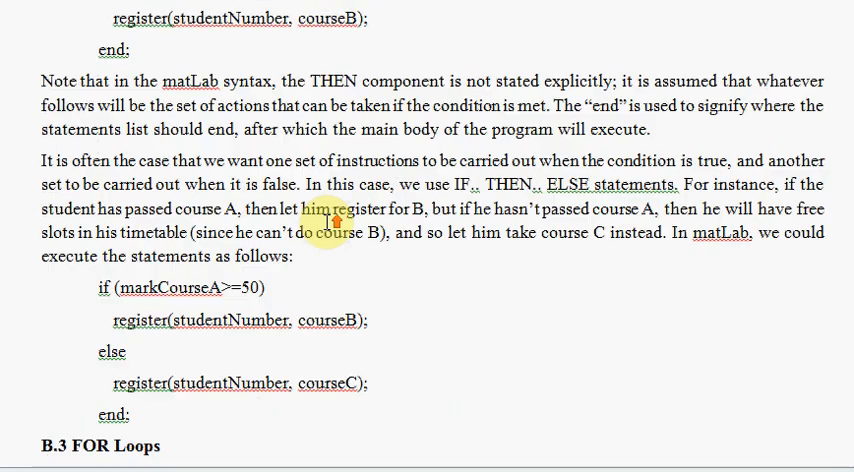
{"action": "scroll", "scroll_direction": "down", "scroll_amount": 3}
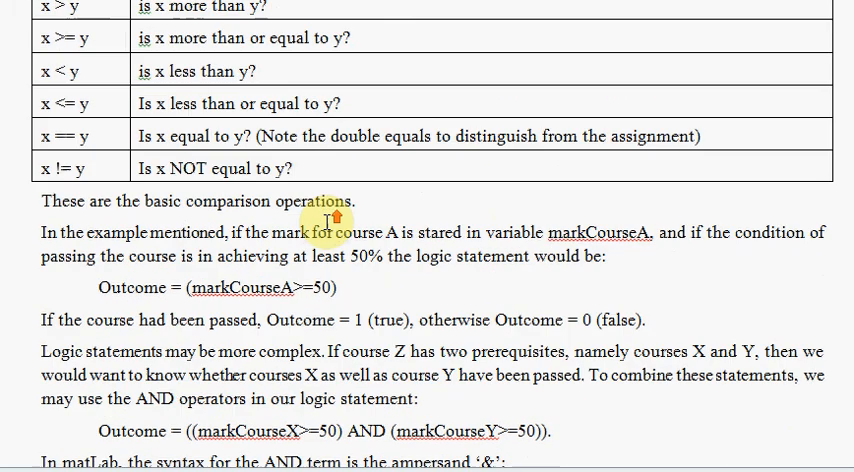
{"action": "scroll", "scroll_direction": "down", "scroll_amount": 3}
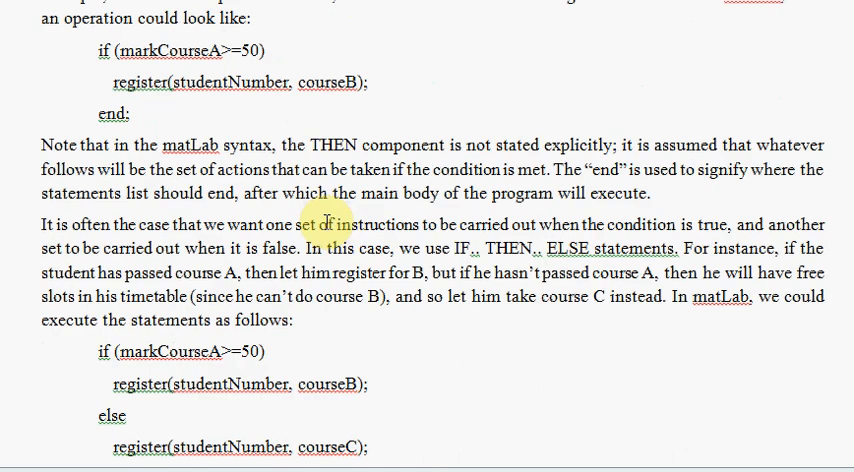